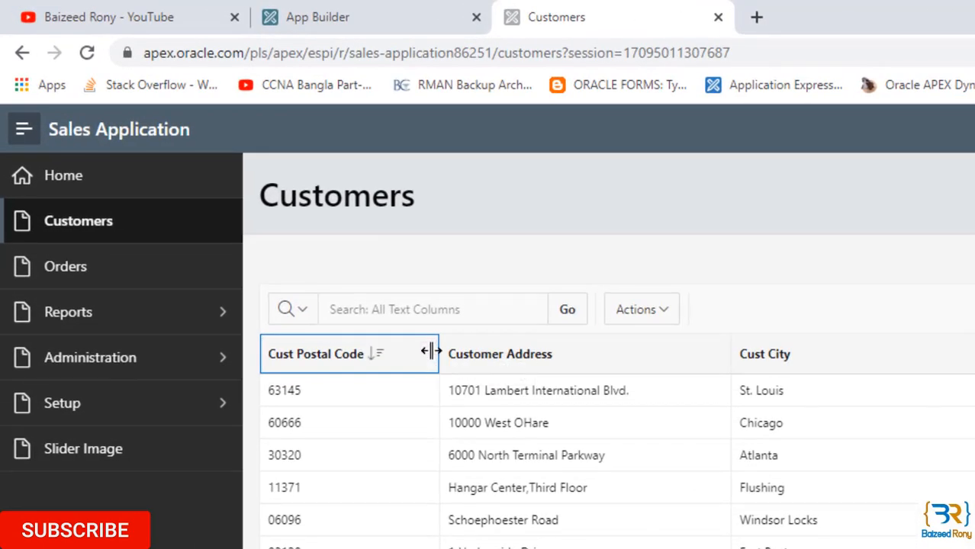
mouse_move(430, 354)
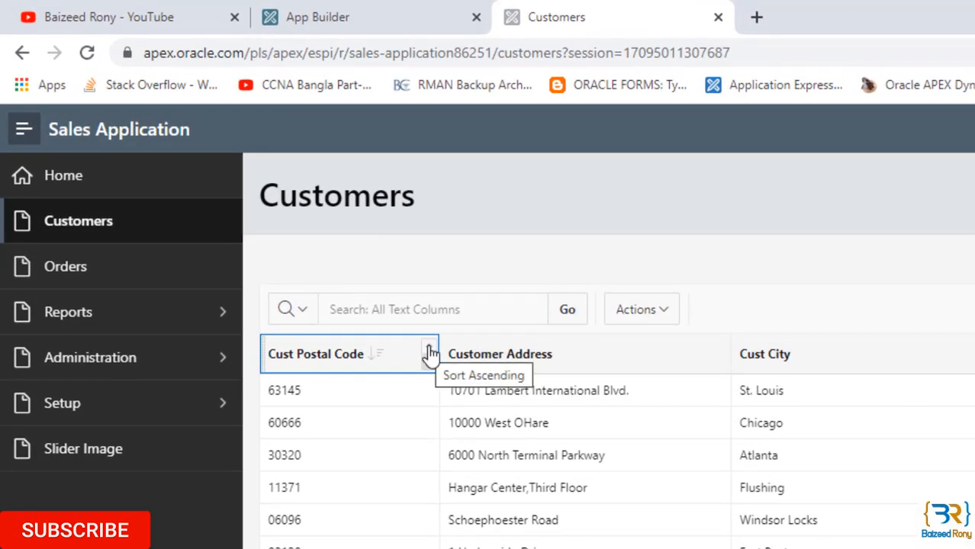
mouse_move(430, 353)
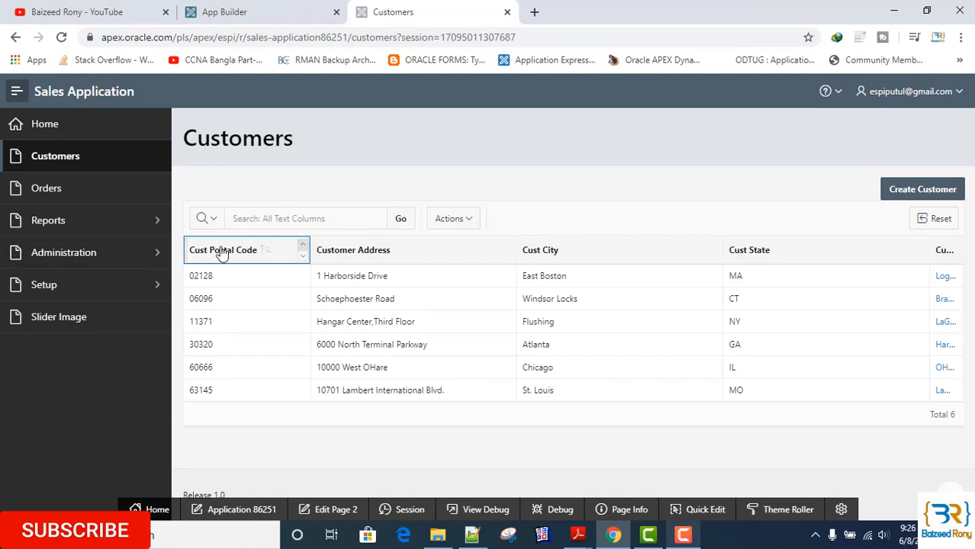
Bring up the Cust Postal Code column's header options after sorting it ascending.
left_click(223, 250)
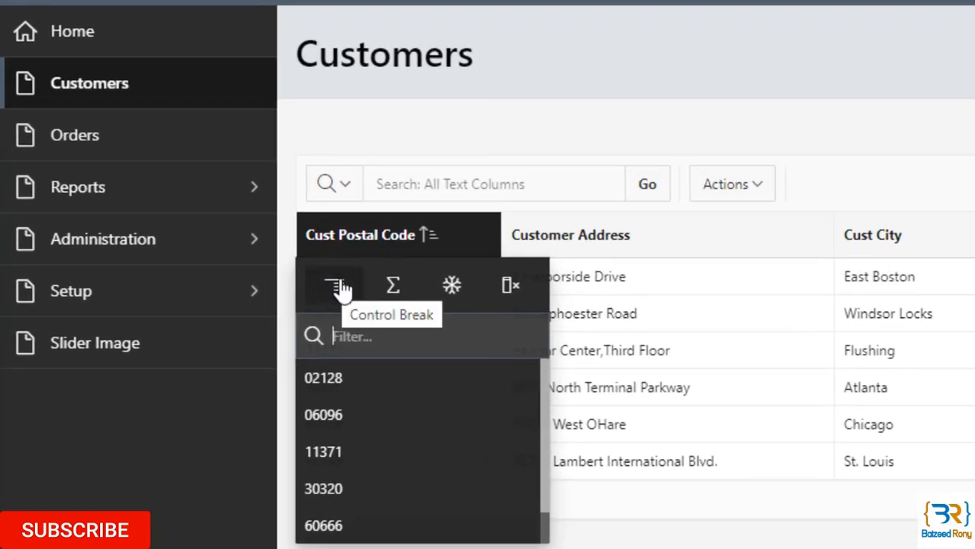
mouse_move(333, 288)
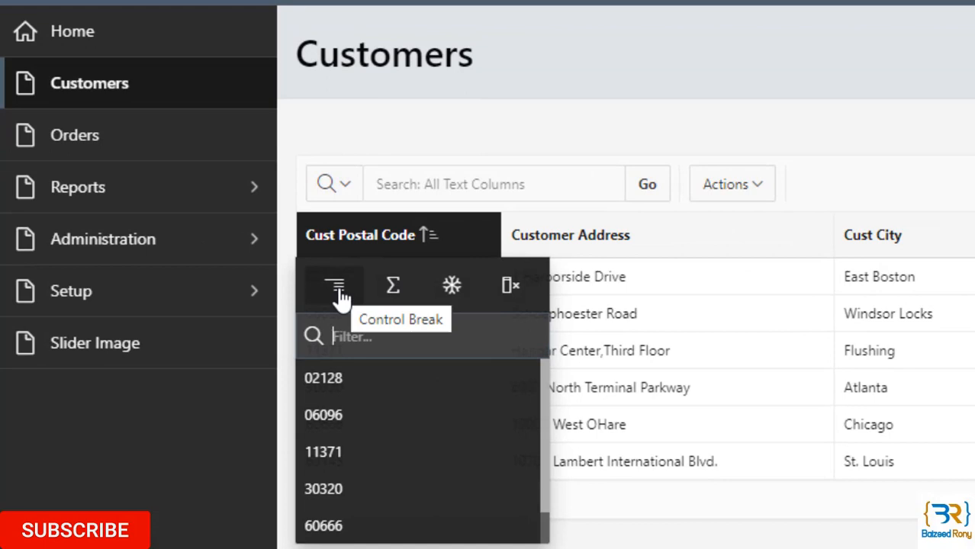
mouse_move(358, 296)
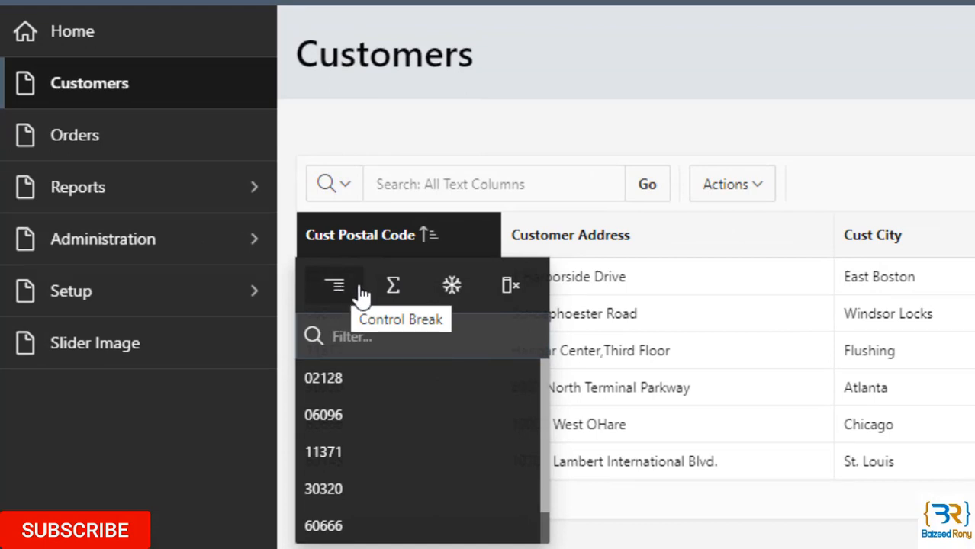
mouse_move(392, 286)
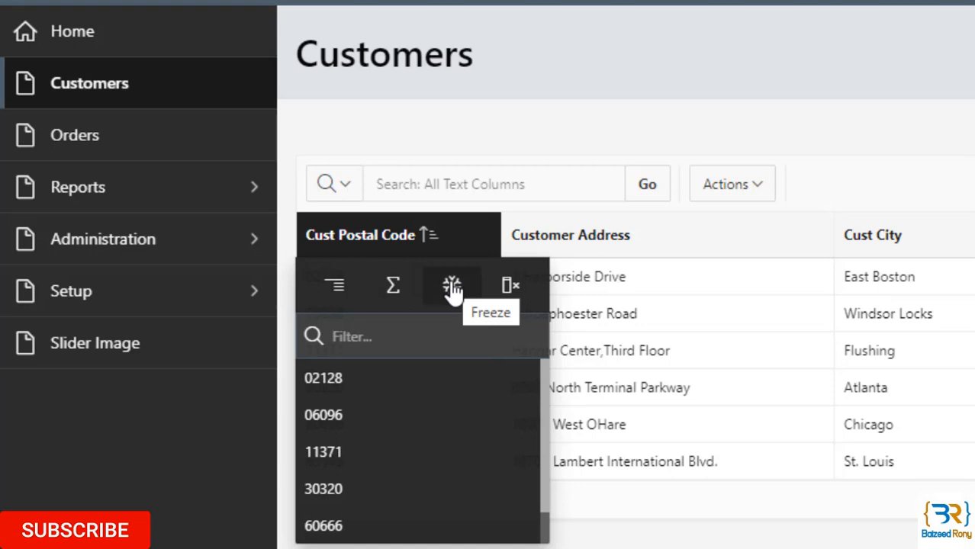
mouse_move(509, 285)
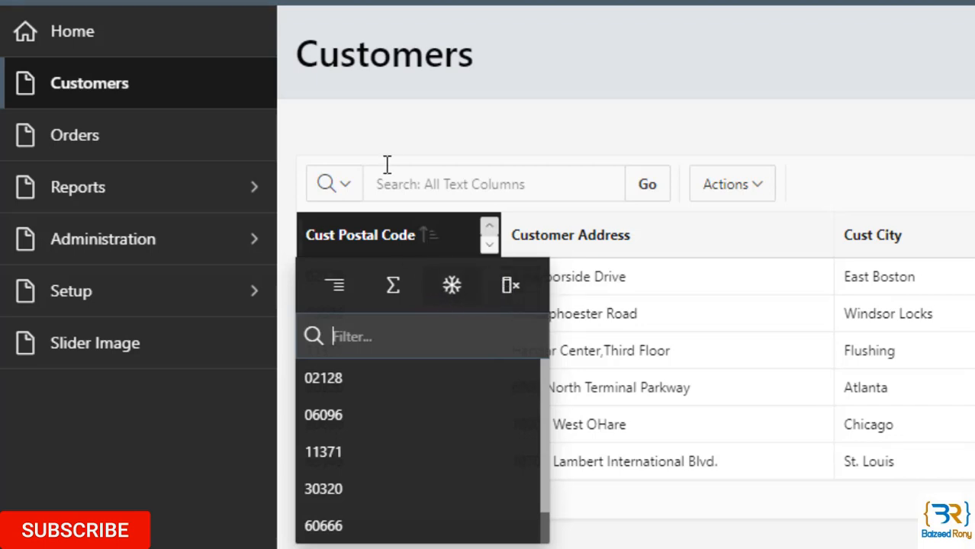
mouse_move(451, 285)
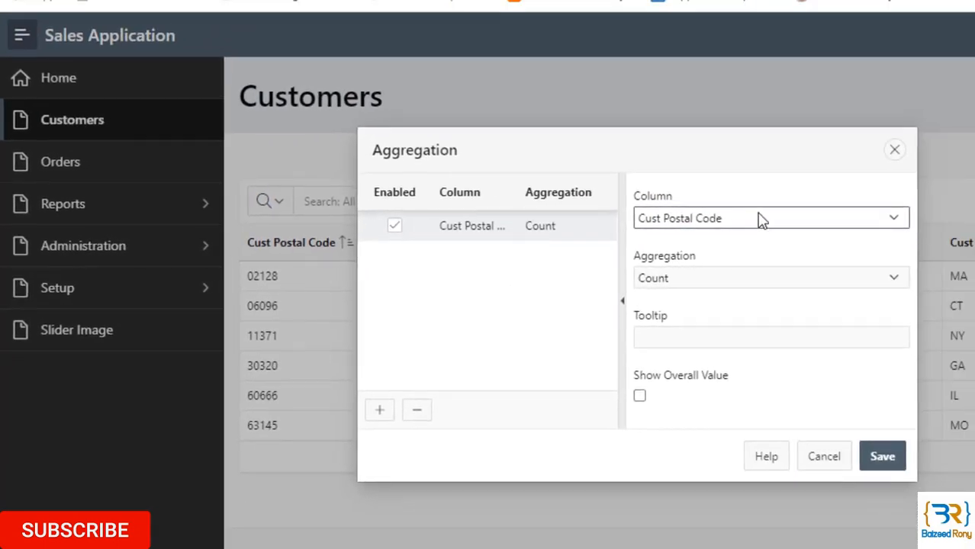
mouse_move(794, 221)
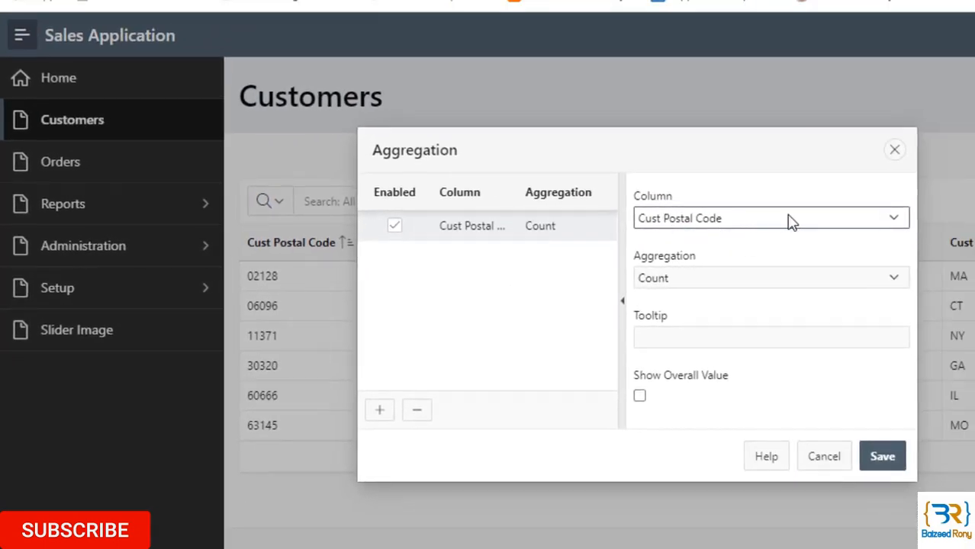
Choose Count from the aggregation functions for Cust Postal Code.
left_click(770, 278)
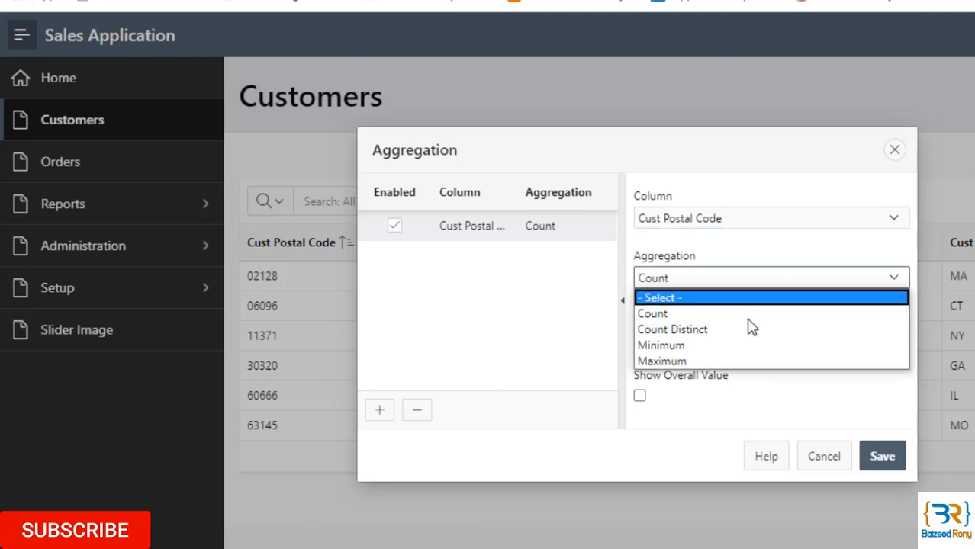
mouse_move(679, 314)
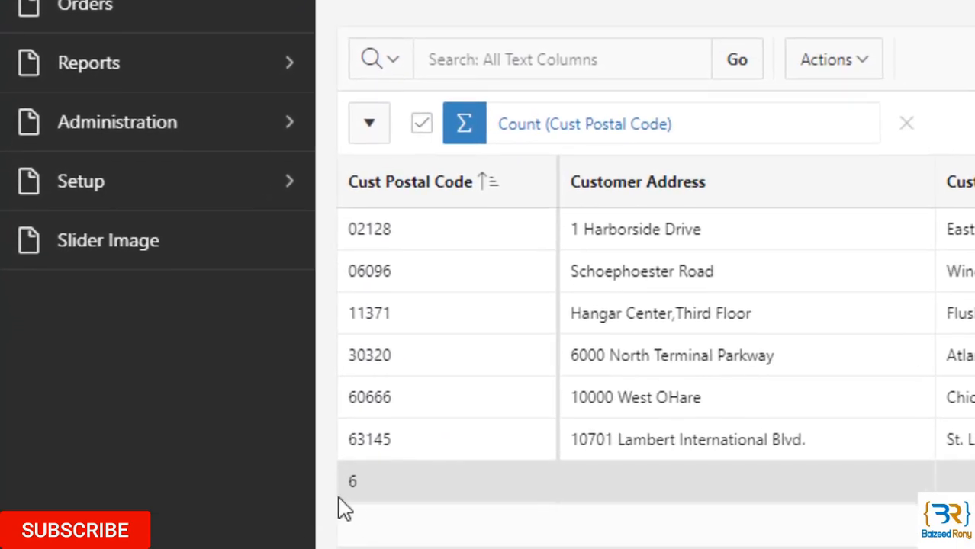
mouse_move(374, 489)
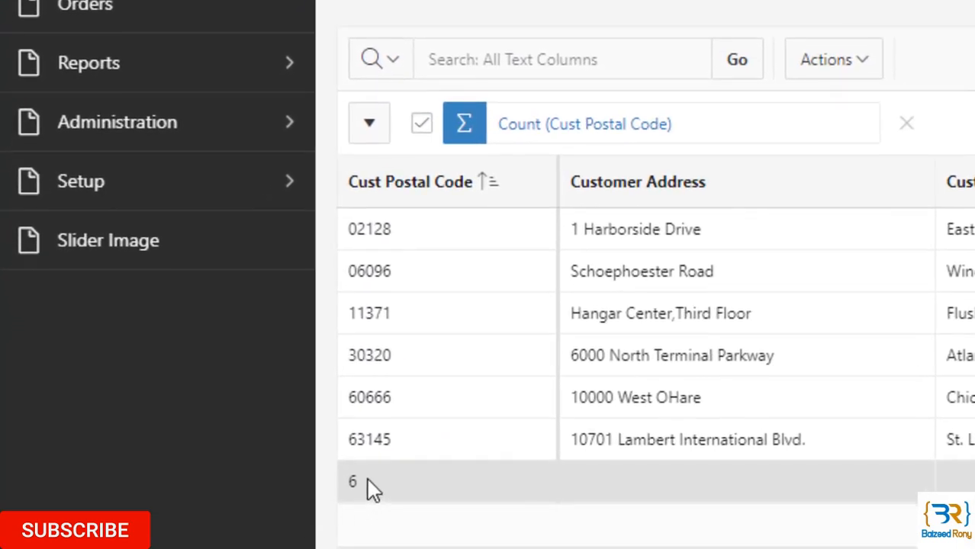
mouse_move(465, 316)
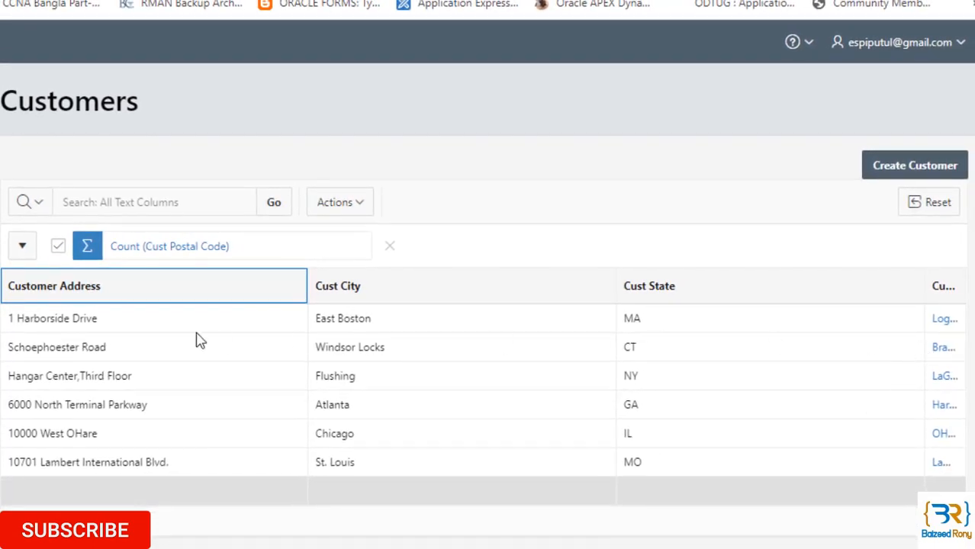
mouse_move(103, 372)
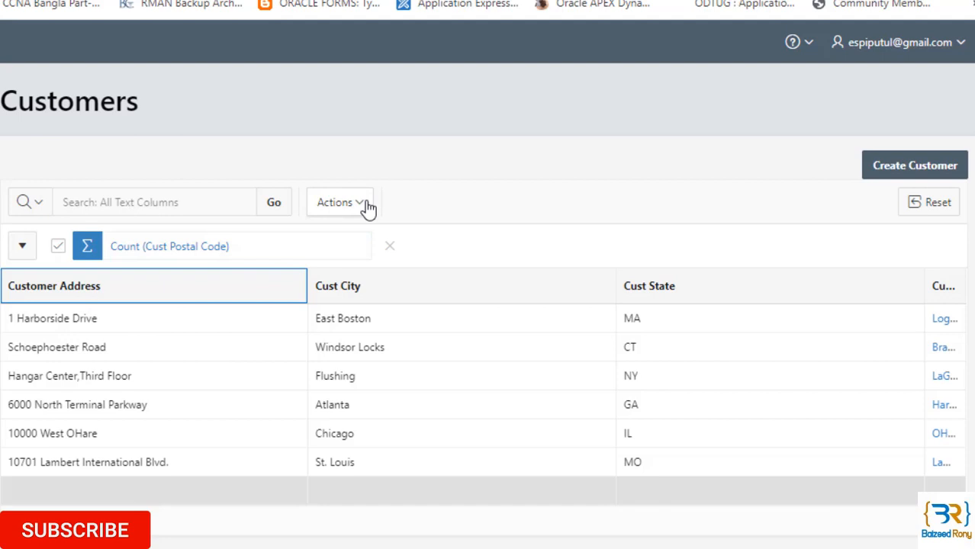
Mark Cust Postal Code as Displayed in Actions > Columns and save the change.
left_click(339, 202)
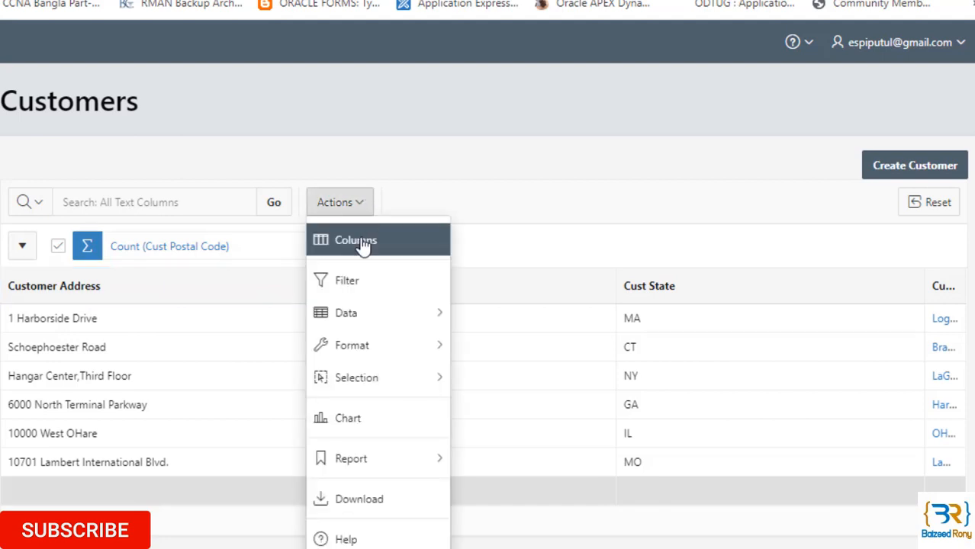
left_click(356, 240)
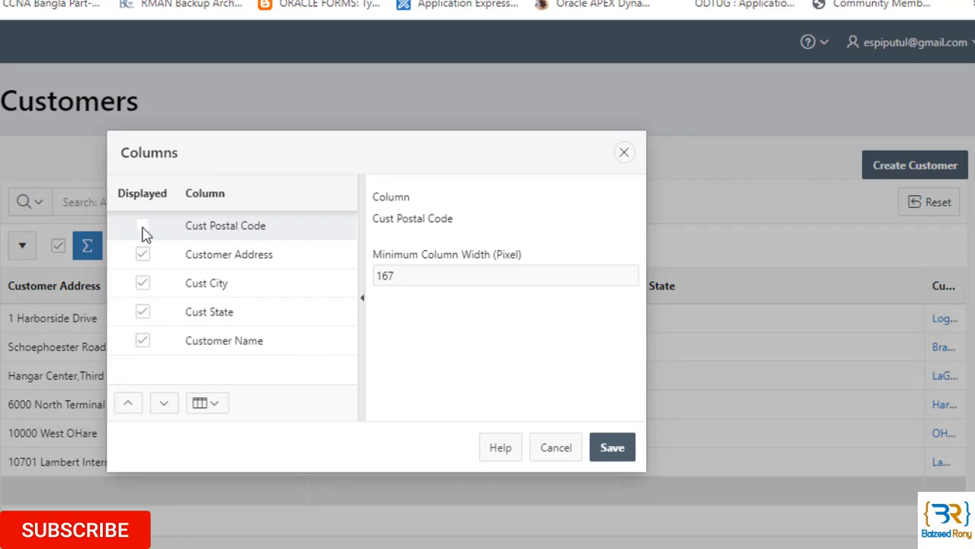
left_click(141, 226)
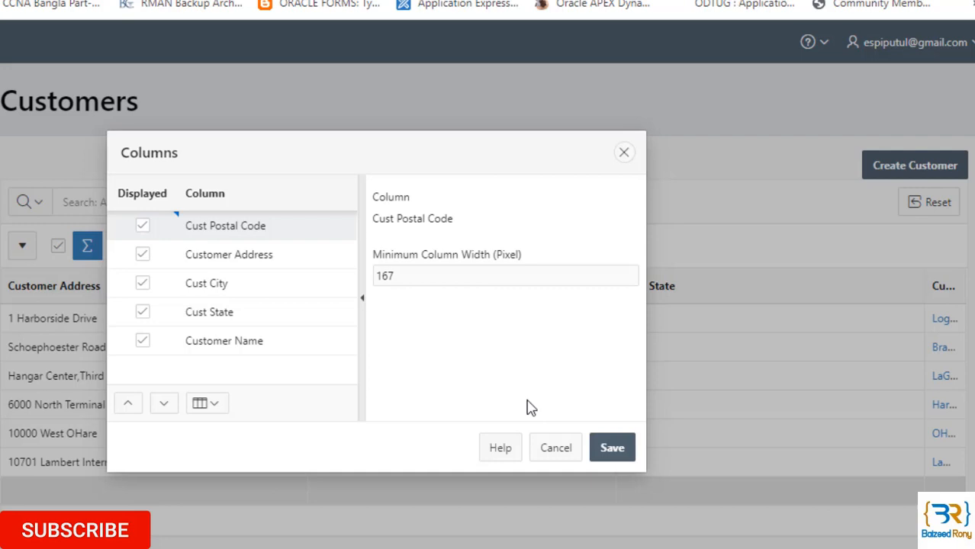
left_click(612, 448)
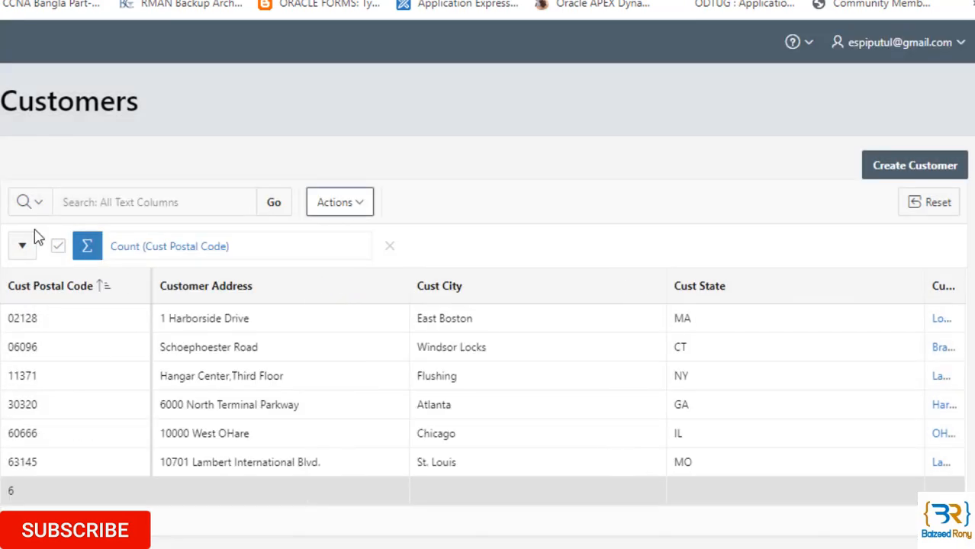
mouse_move(44, 360)
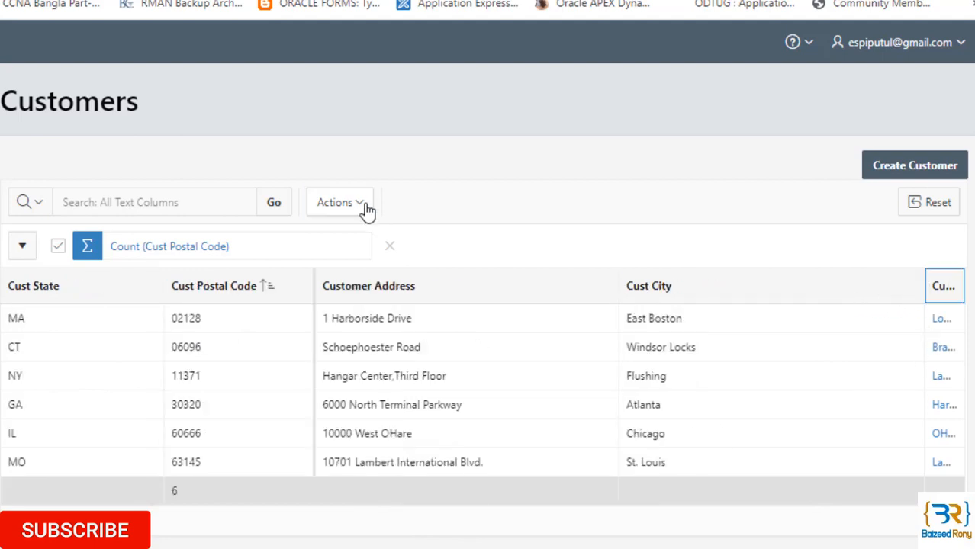
In Actions > Columns, move Customer Name up toward the top and save.
left_click(338, 202)
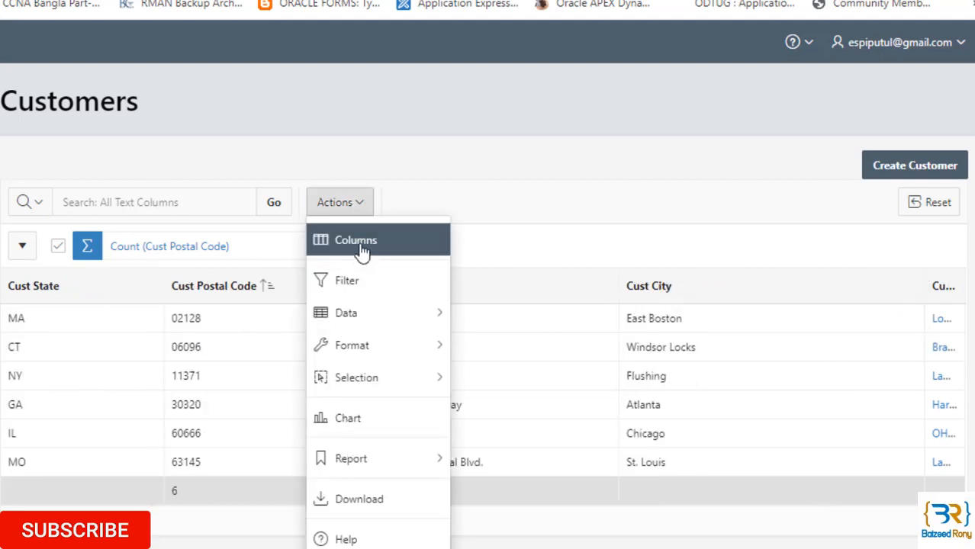
left_click(355, 239)
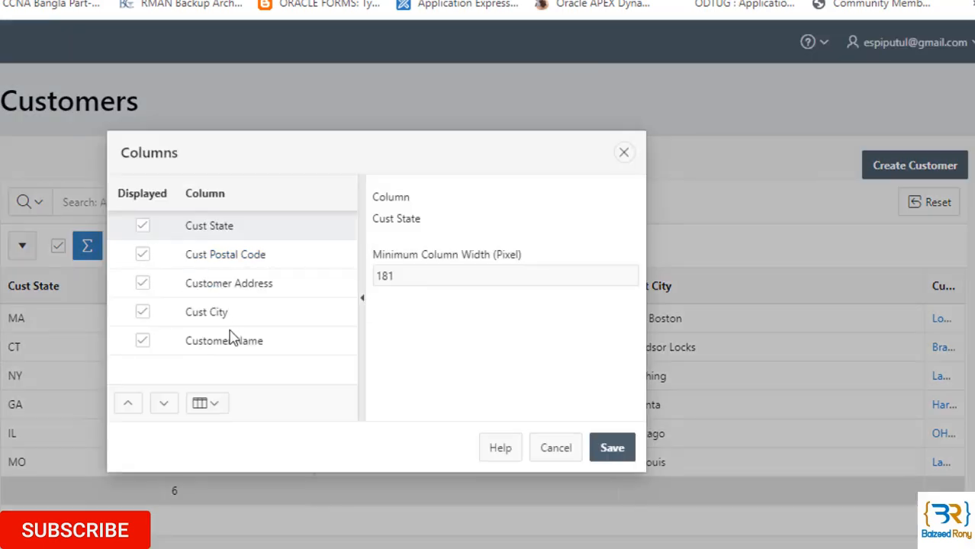
mouse_move(210, 238)
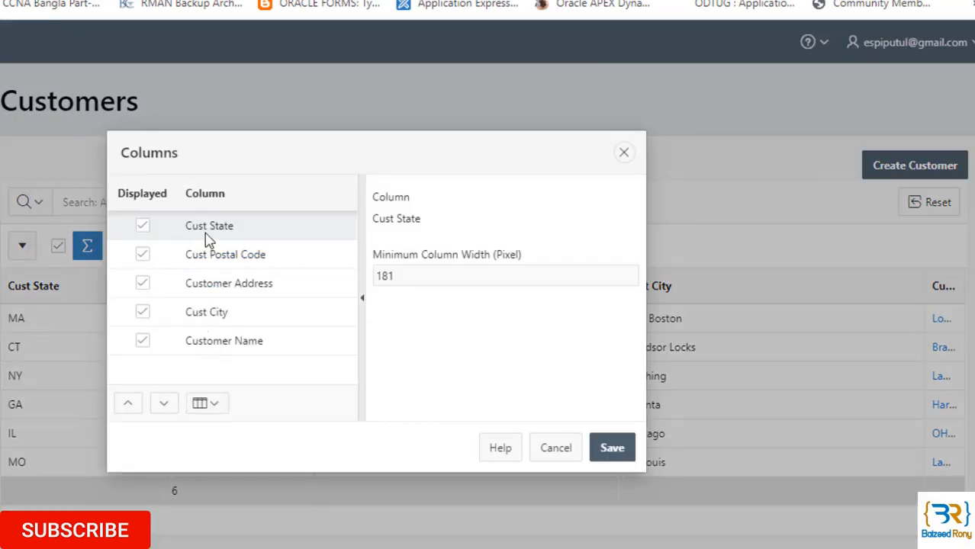
mouse_move(211, 348)
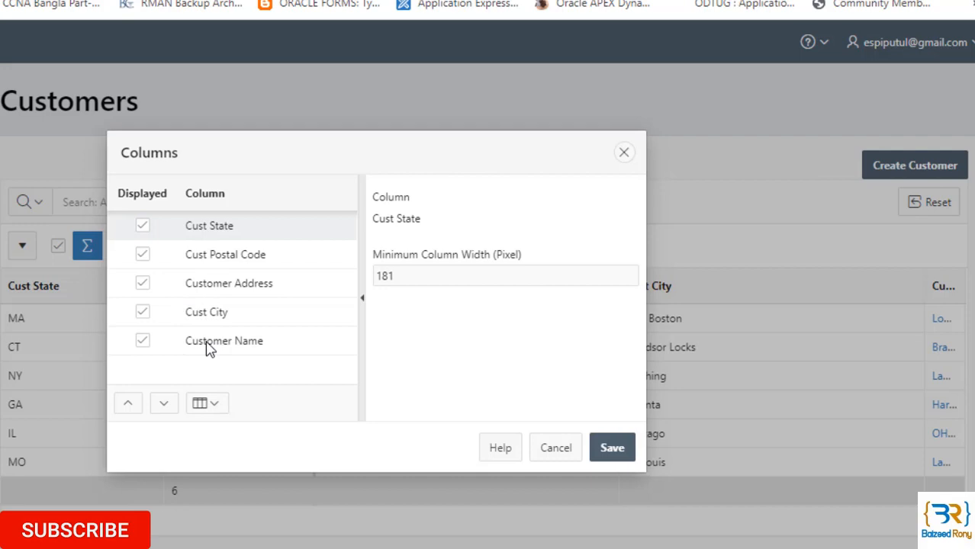
left_click(223, 340)
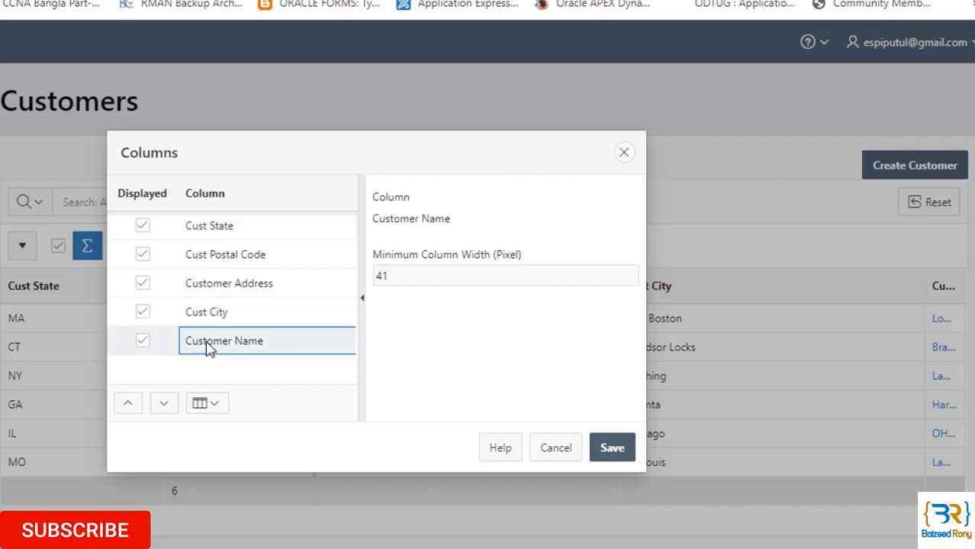
mouse_move(212, 327)
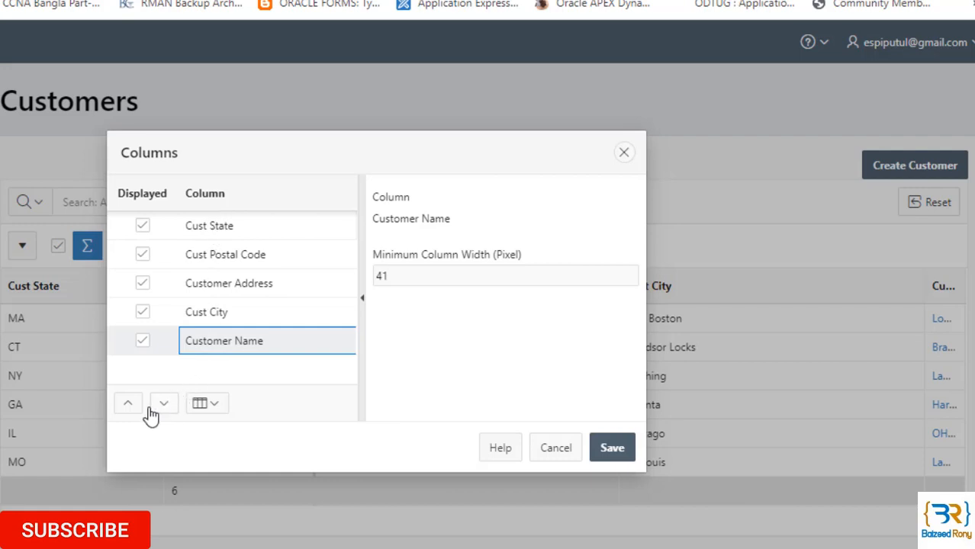
left_click(129, 403)
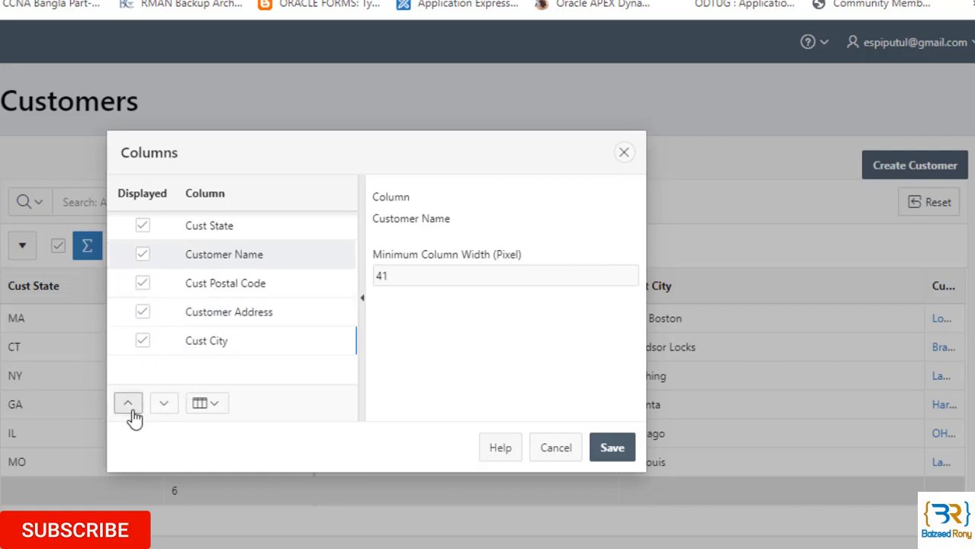
left_click(612, 448)
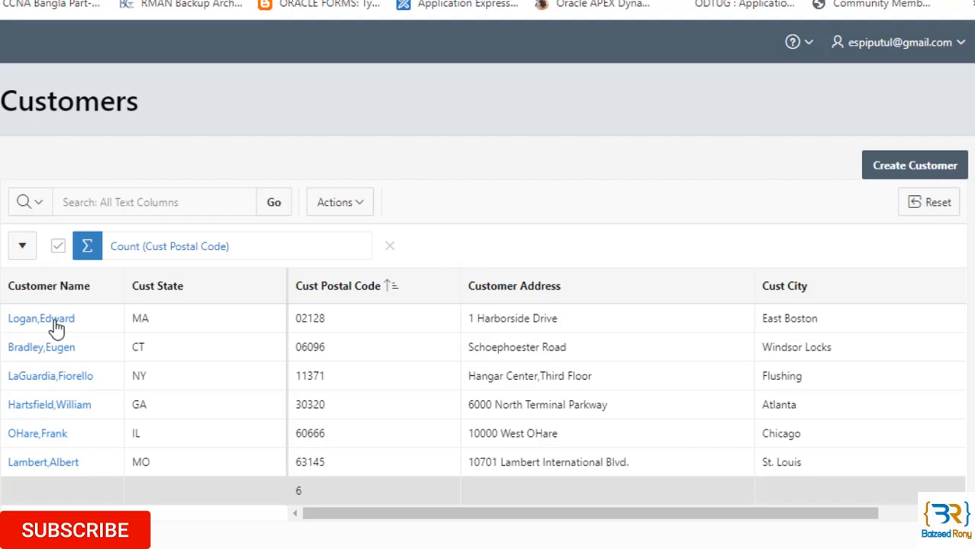
mouse_move(220, 298)
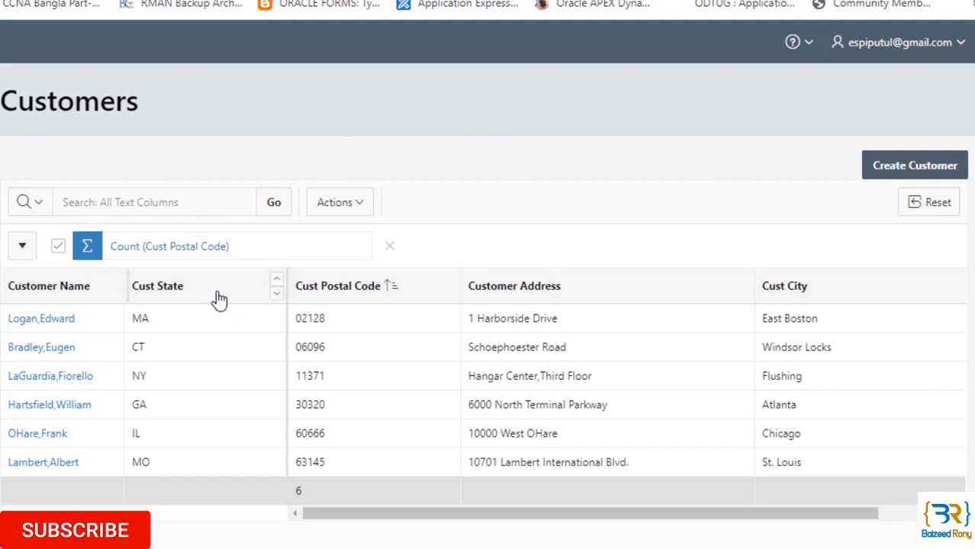
mouse_move(406, 211)
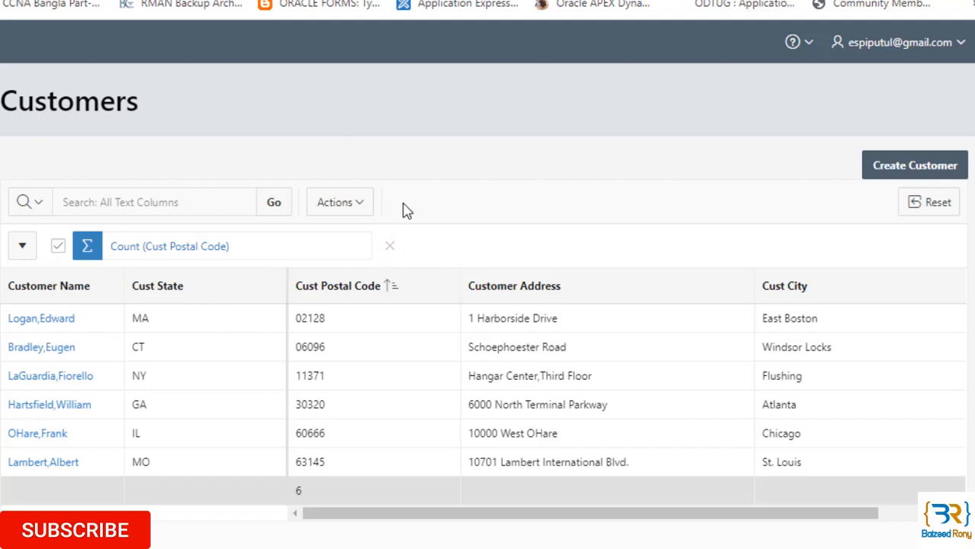
mouse_move(701, 206)
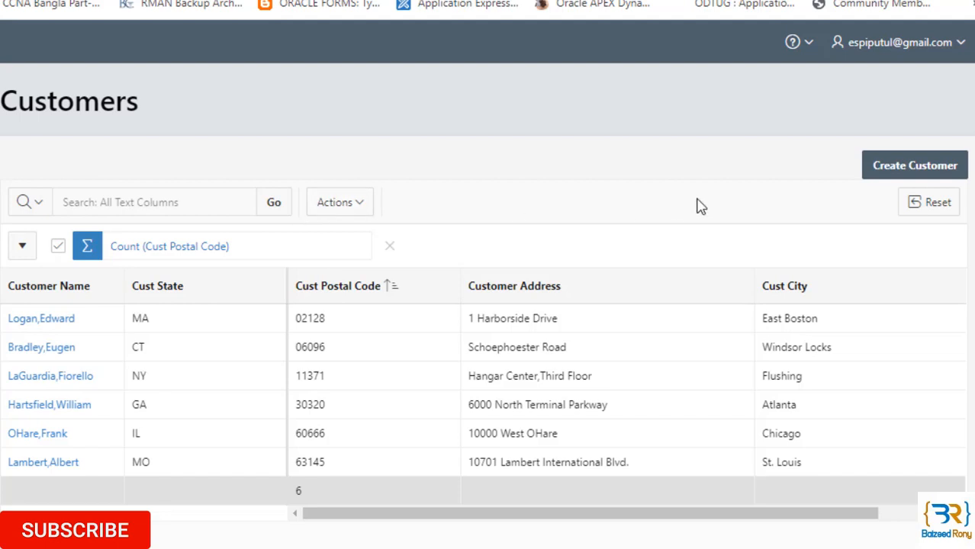
mouse_move(939, 211)
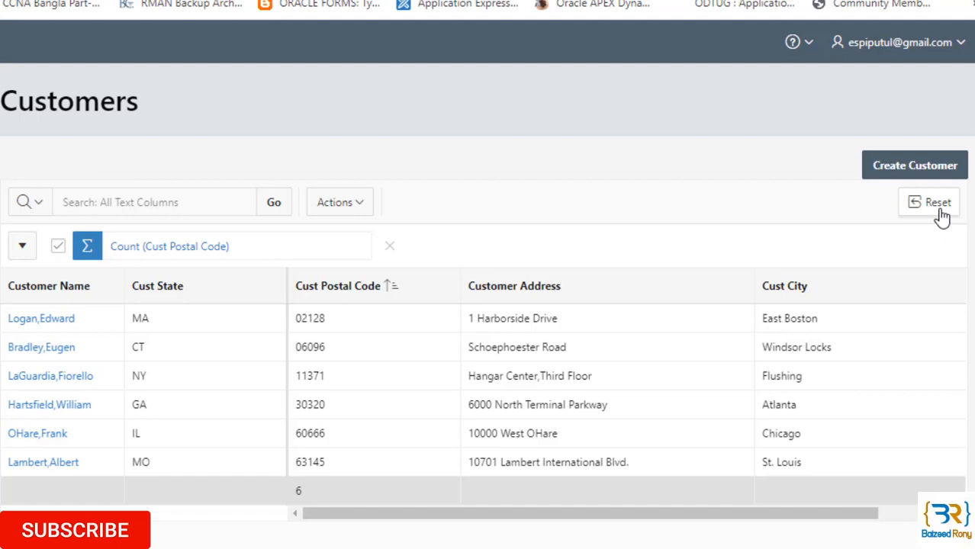
mouse_move(938, 217)
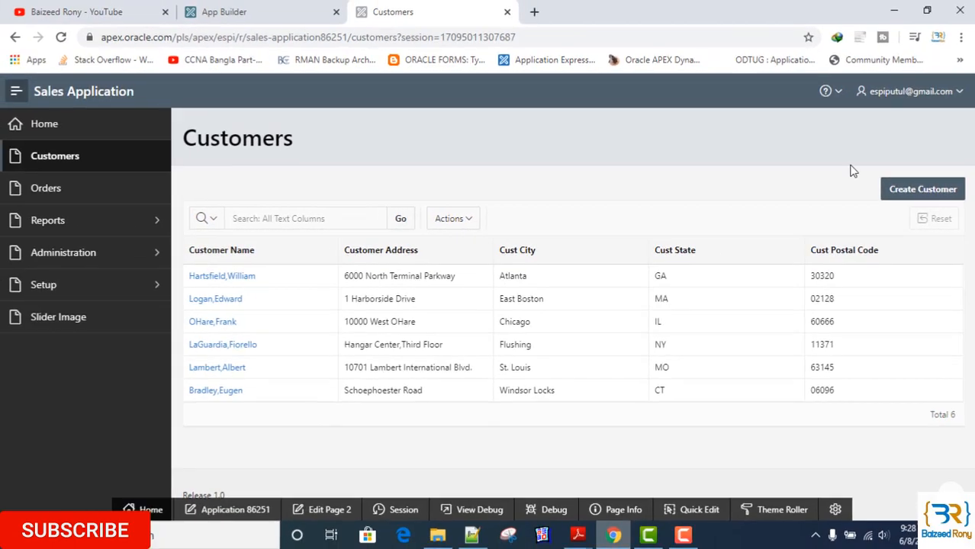
mouse_move(345, 265)
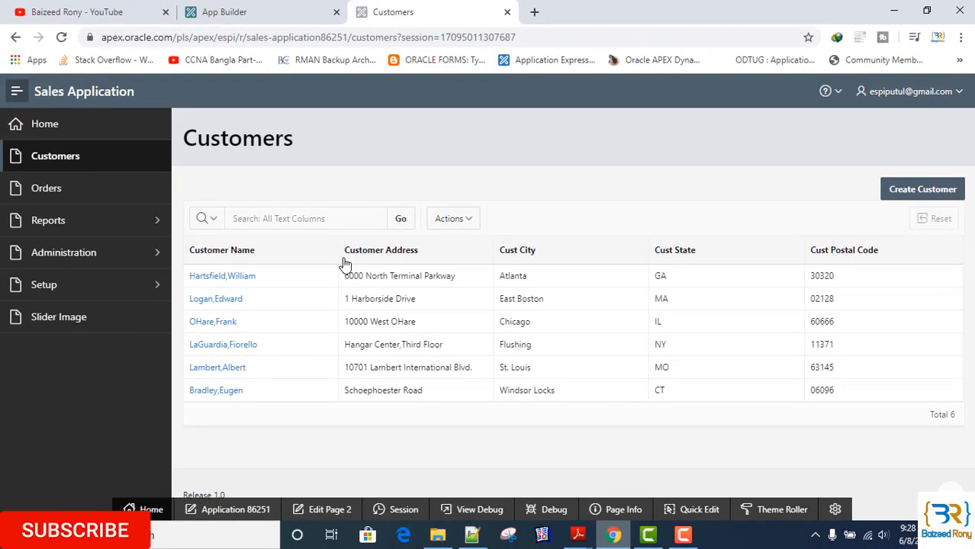
mouse_move(369, 281)
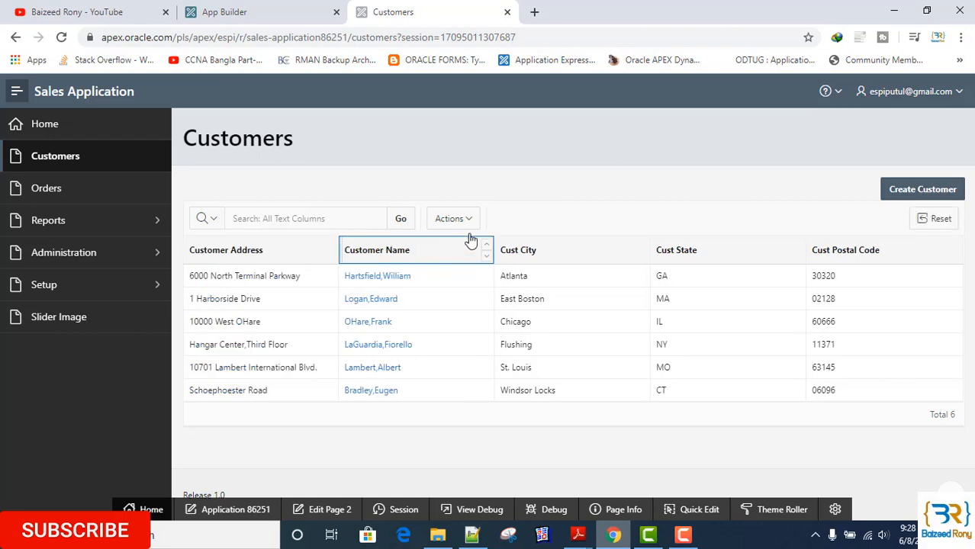
Save the layout via Actions > Report as the default for all users, dragging Customer Name beside Customer Address.
left_click(452, 219)
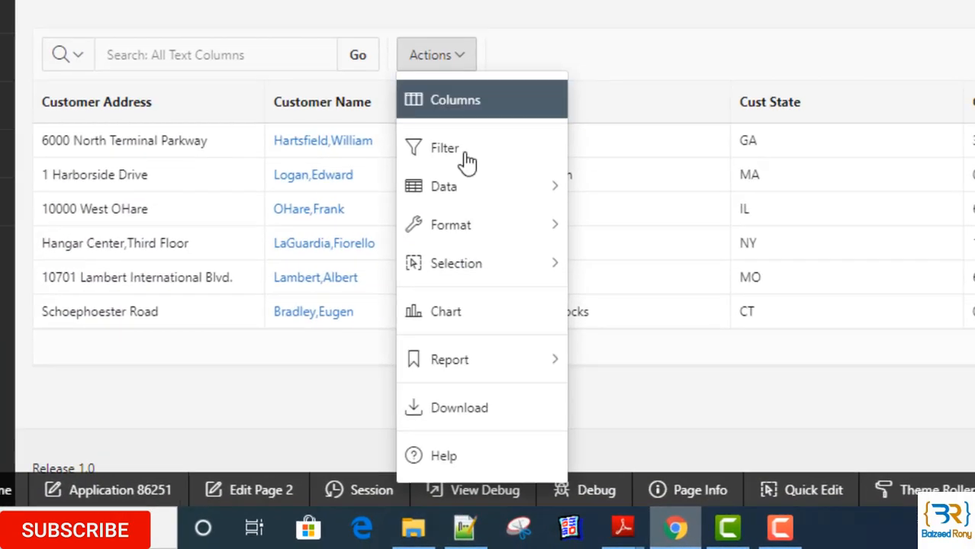
mouse_move(448, 360)
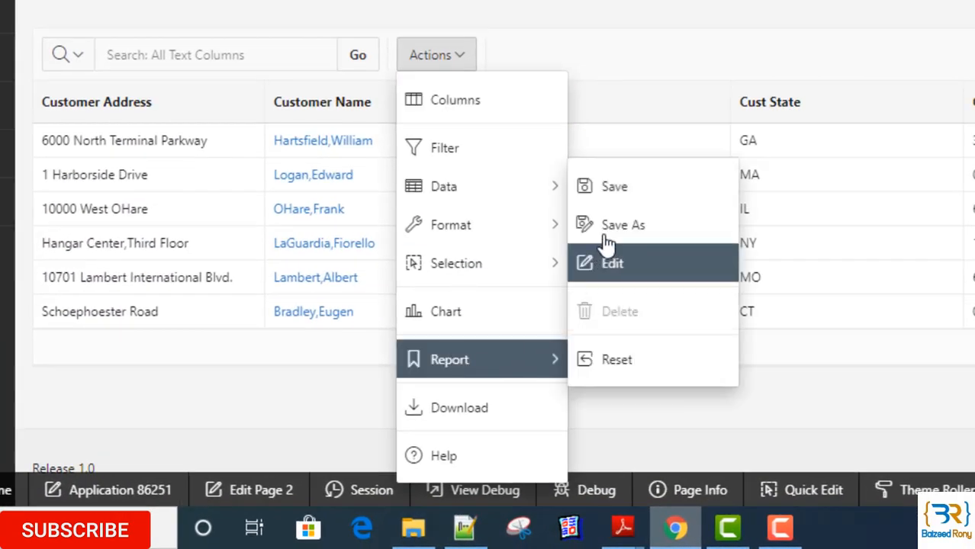
left_click(614, 186)
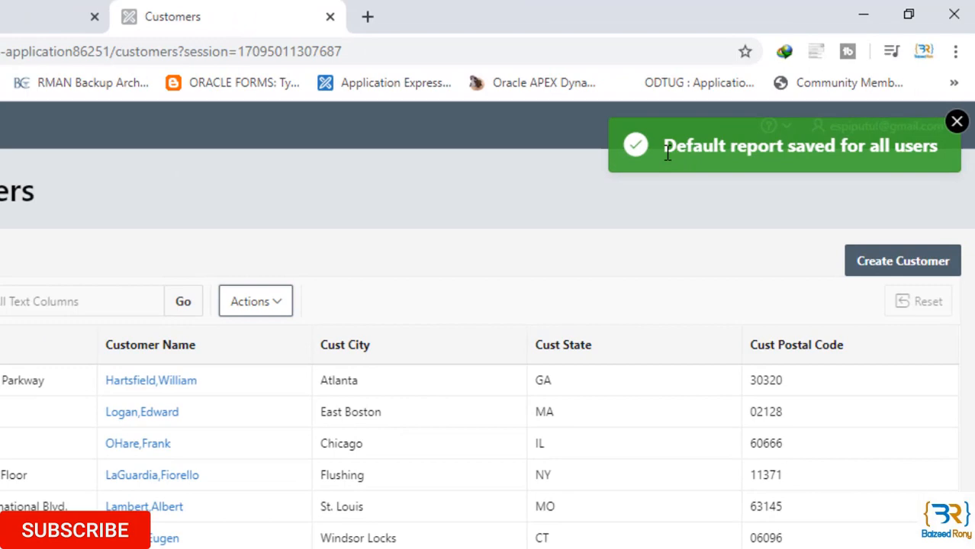
left_click_drag(663, 147, 821, 147)
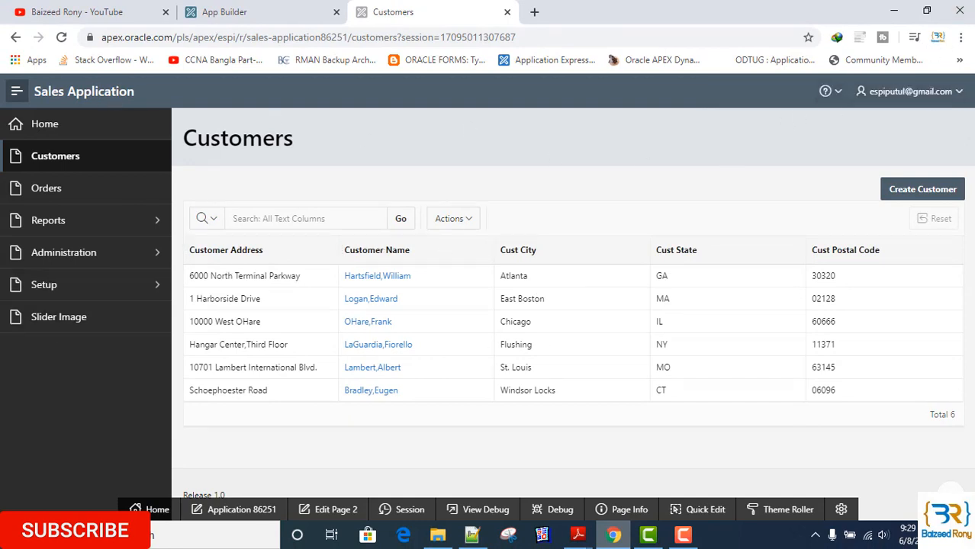
Sign out from the user menu, then reopen Customers from the left navigation in a fresh session.
left_click(908, 91)
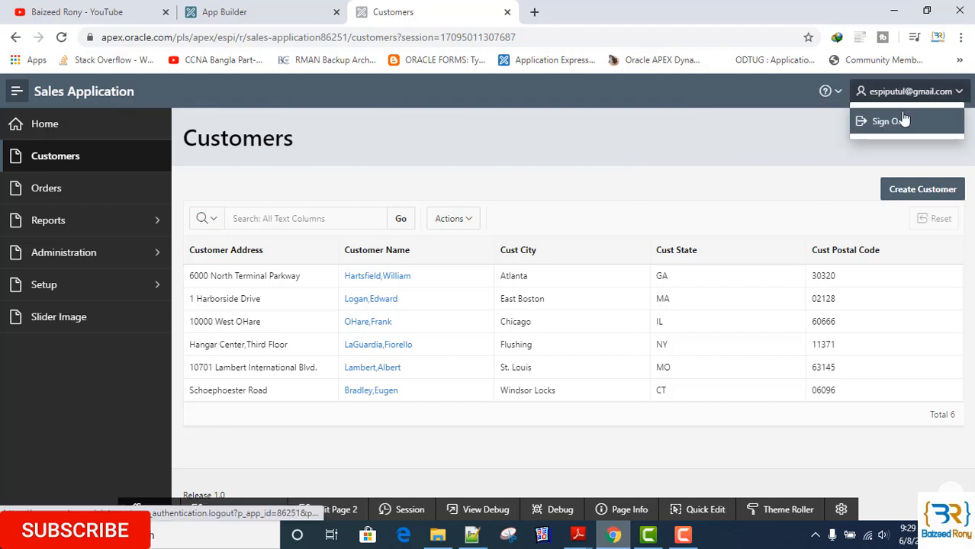
left_click(892, 120)
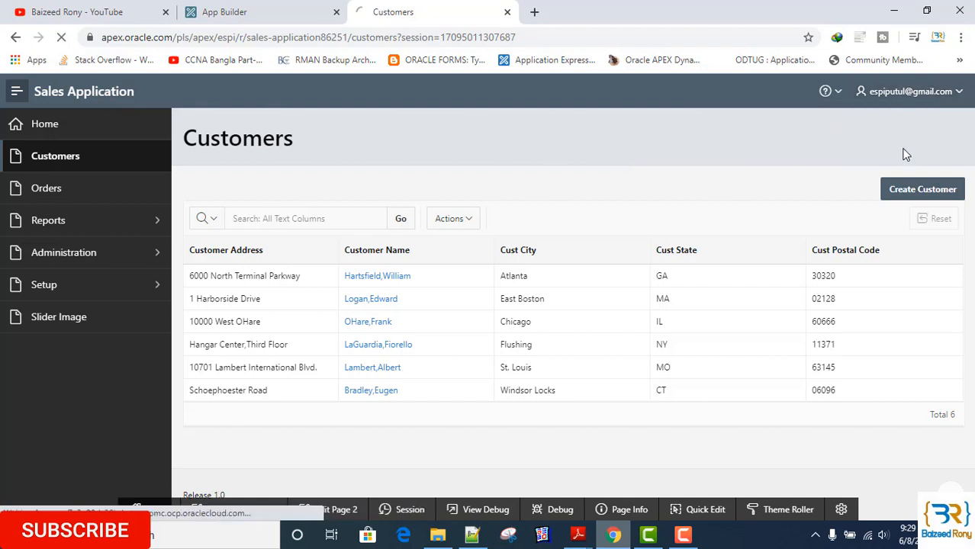
mouse_move(845, 196)
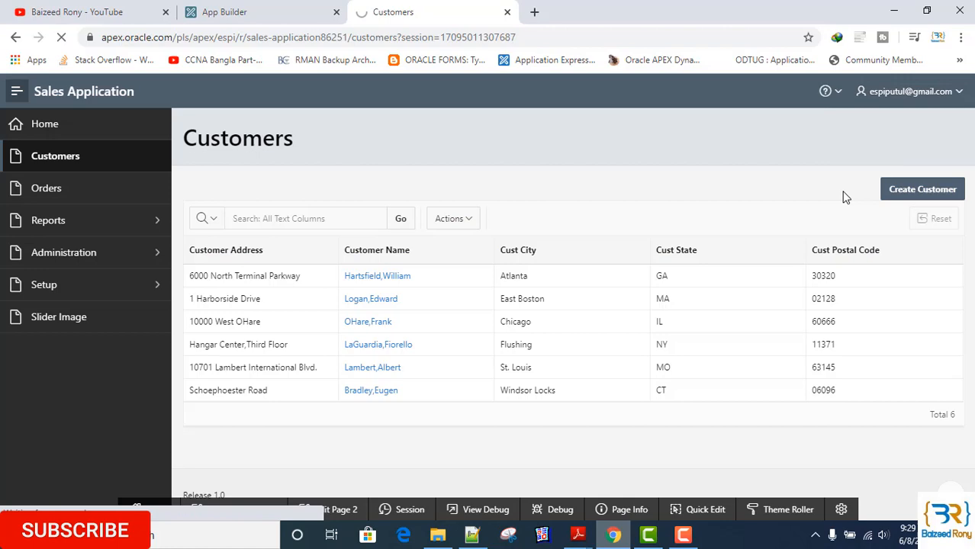
left_click(45, 124)
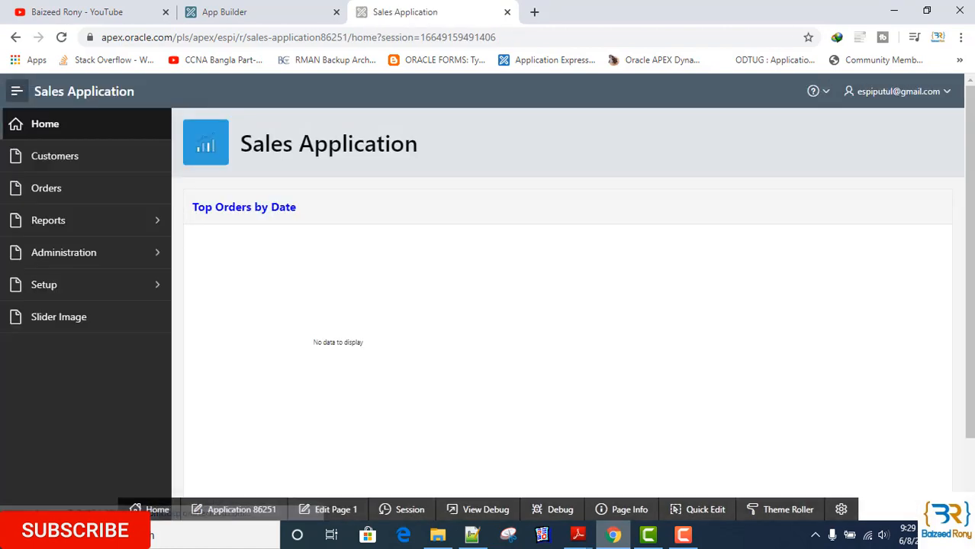
left_click(48, 156)
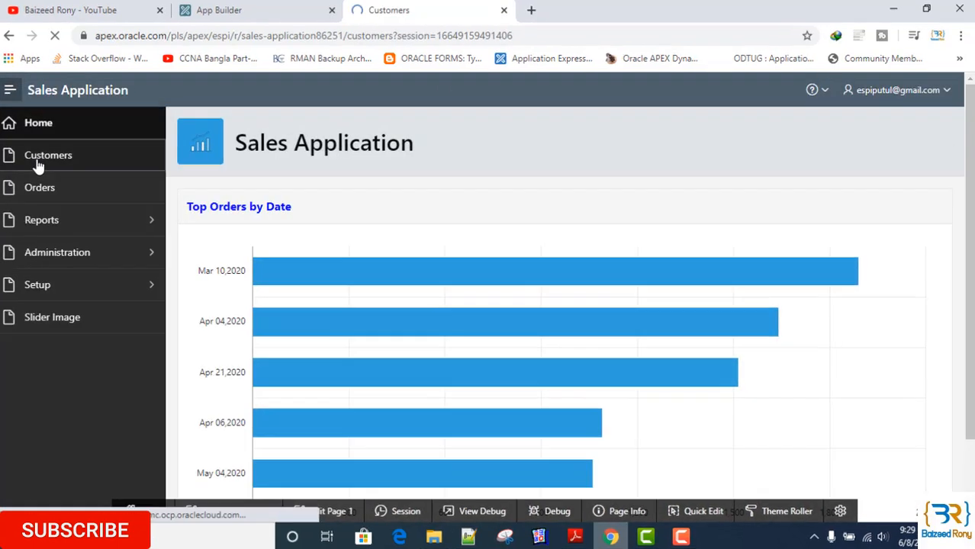
left_click(47, 156)
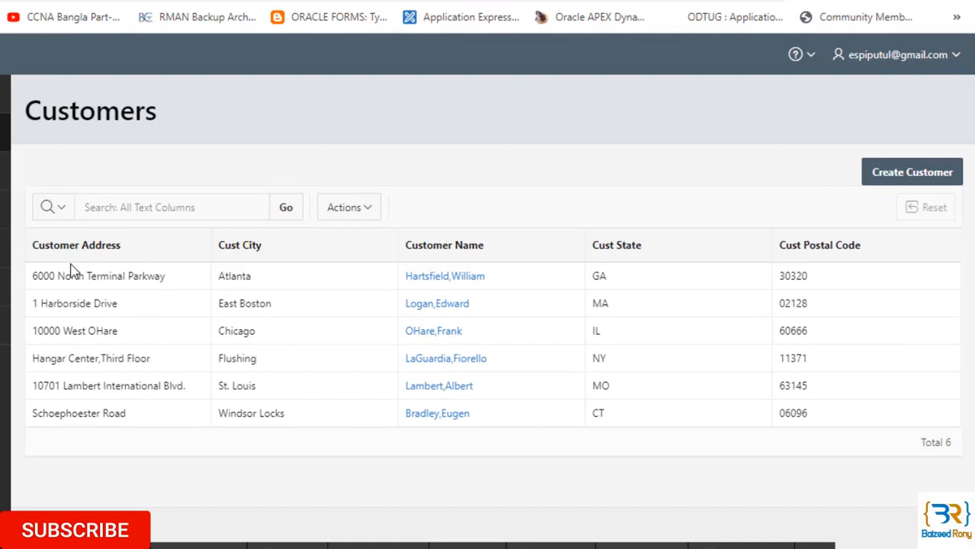